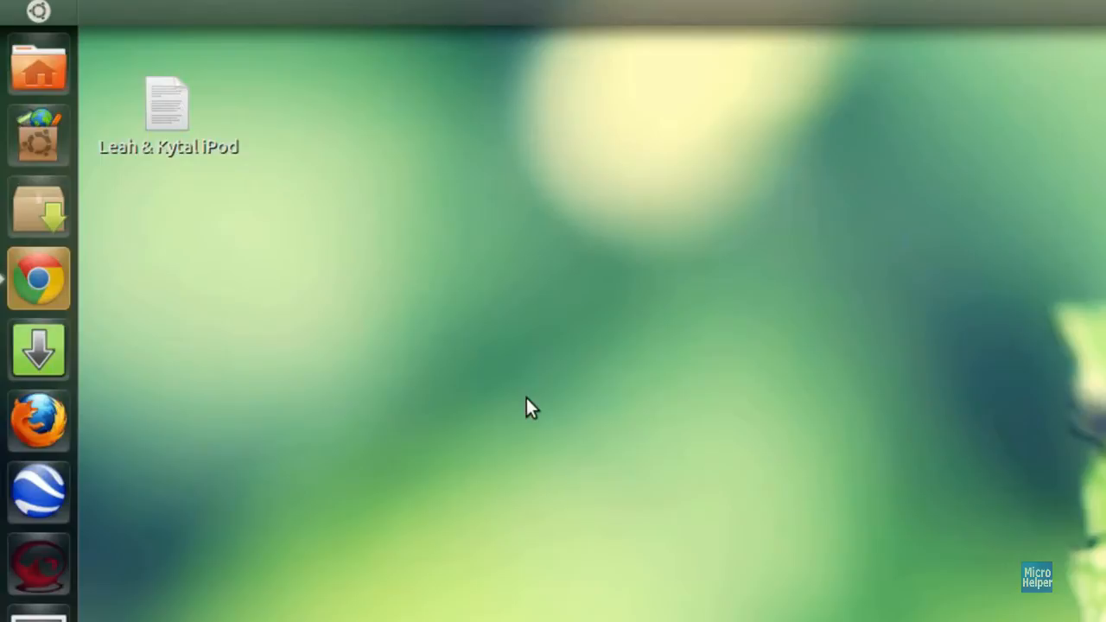
pyautogui.moveTo(38, 349)
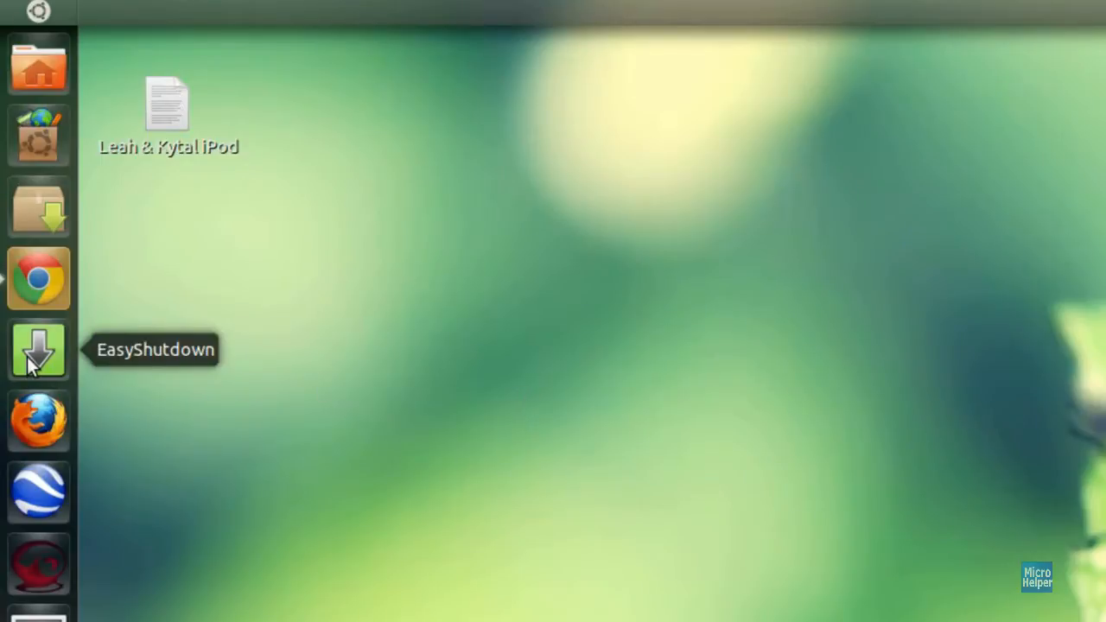
# Step: Show EasyShutdown's preset shutdown times and enter 5 in its timer window
pyautogui.rightClick(39, 350)
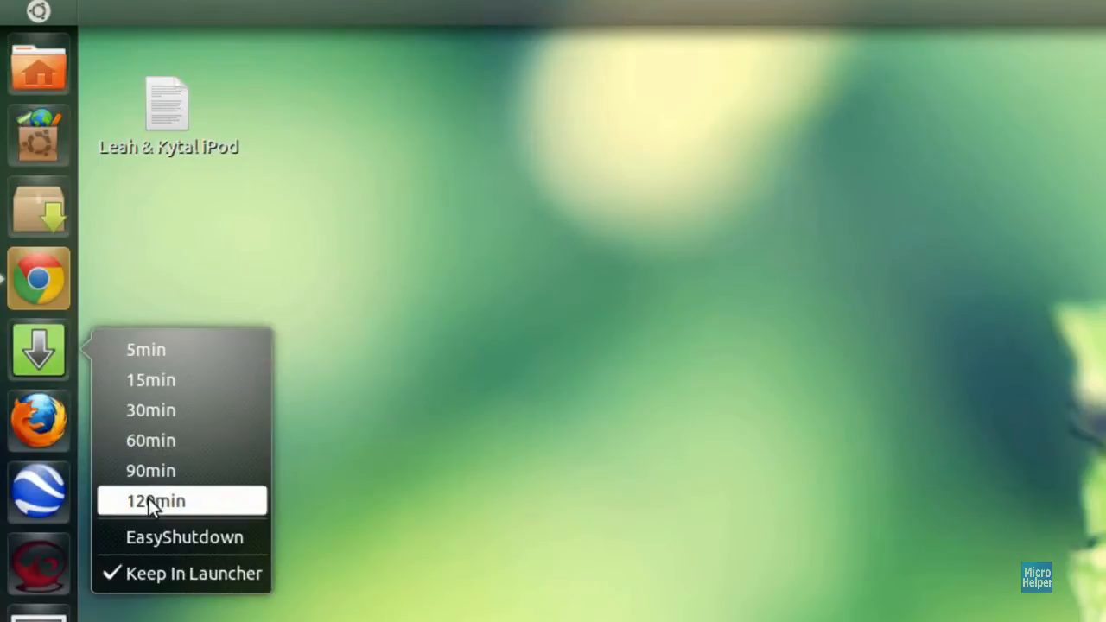
pyautogui.moveTo(151, 410)
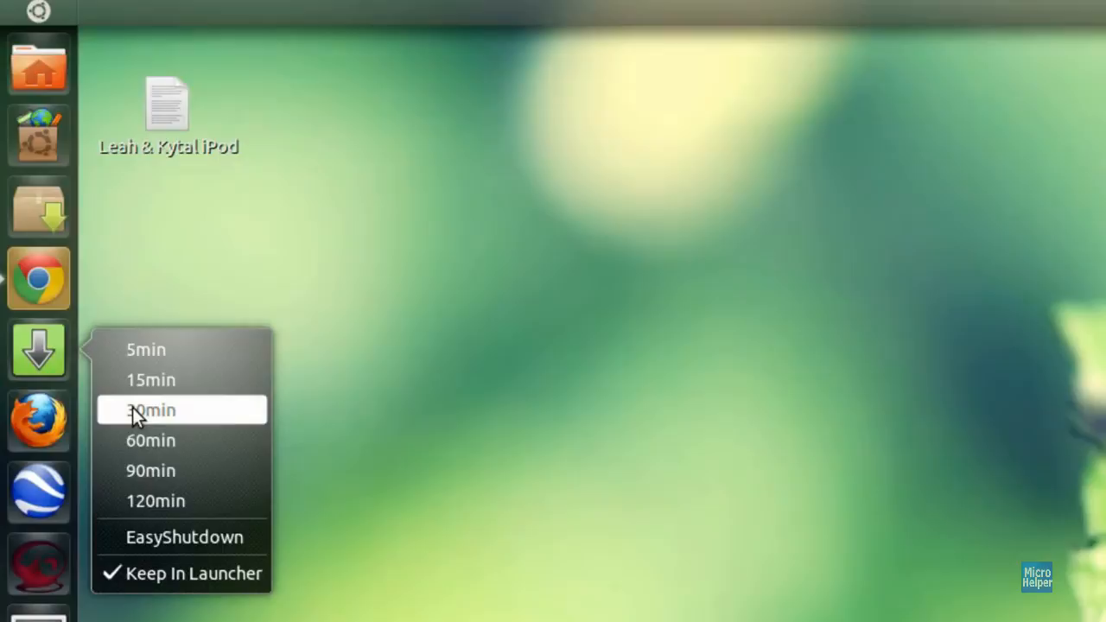
pyautogui.moveTo(182, 536)
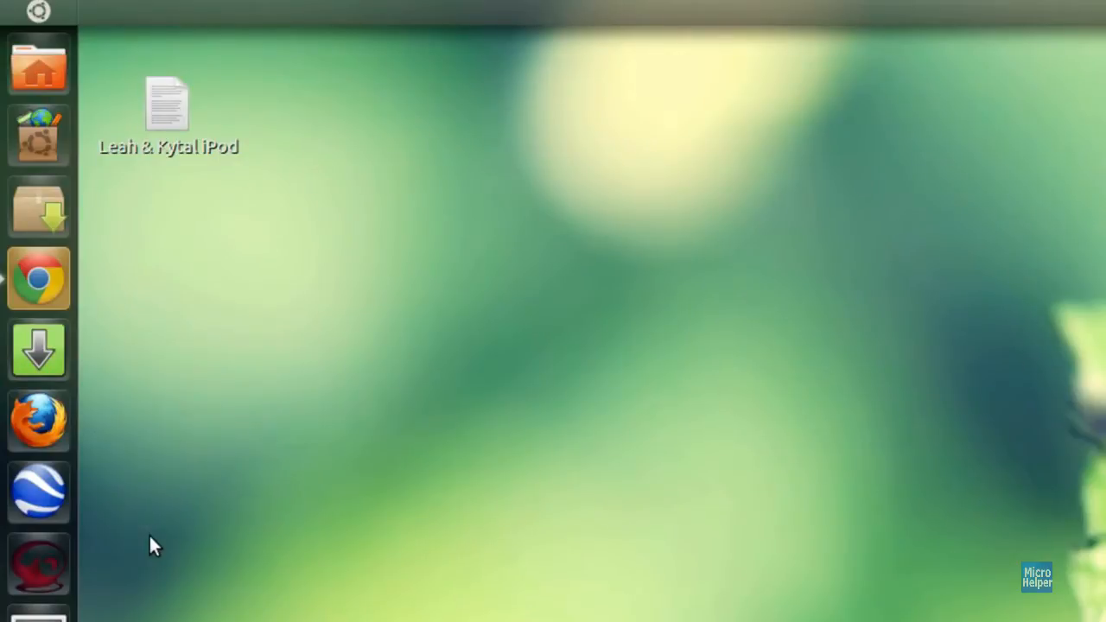
pyautogui.click(38, 350)
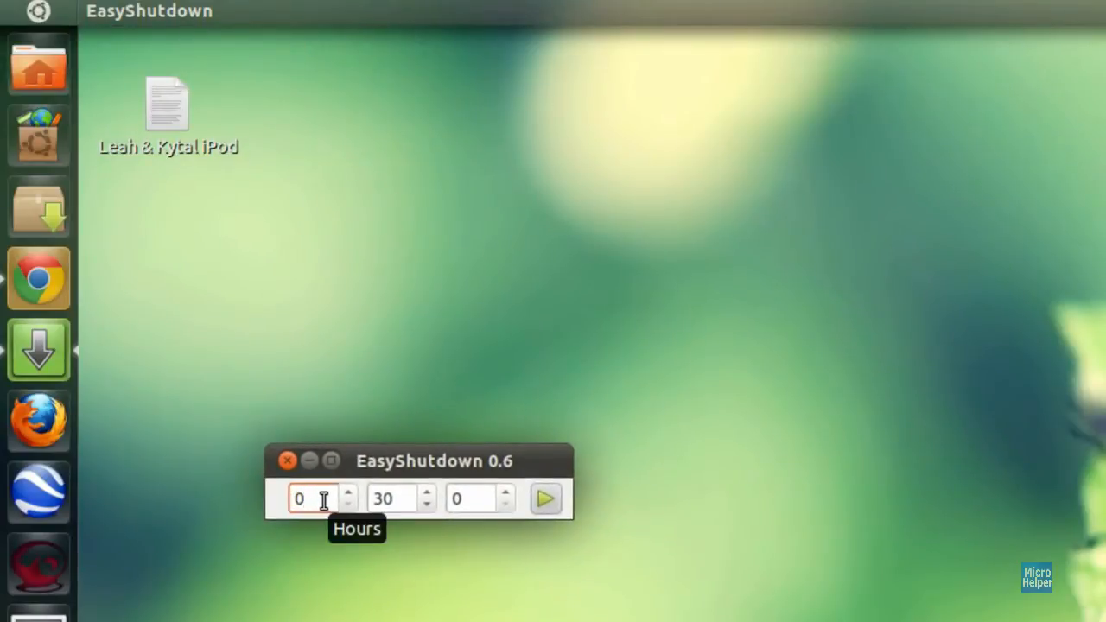
pyautogui.write('5')
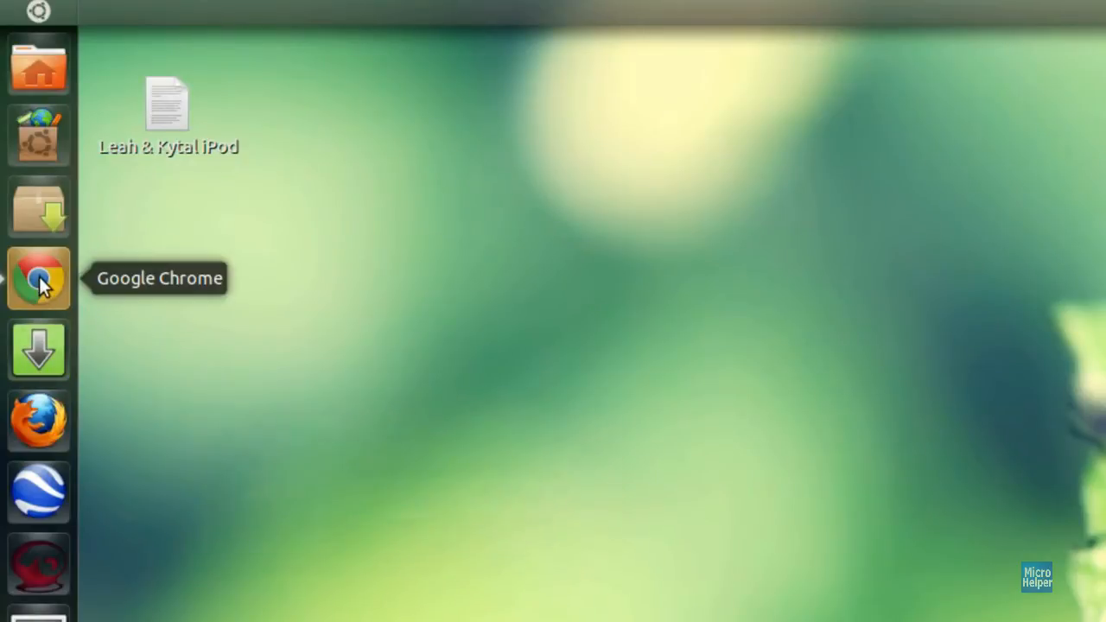
# Step: Open the OMG! Ubuntu EasyShutdown article and scroll to the launchpad.net/easyshutdown link
pyautogui.click(38, 278)
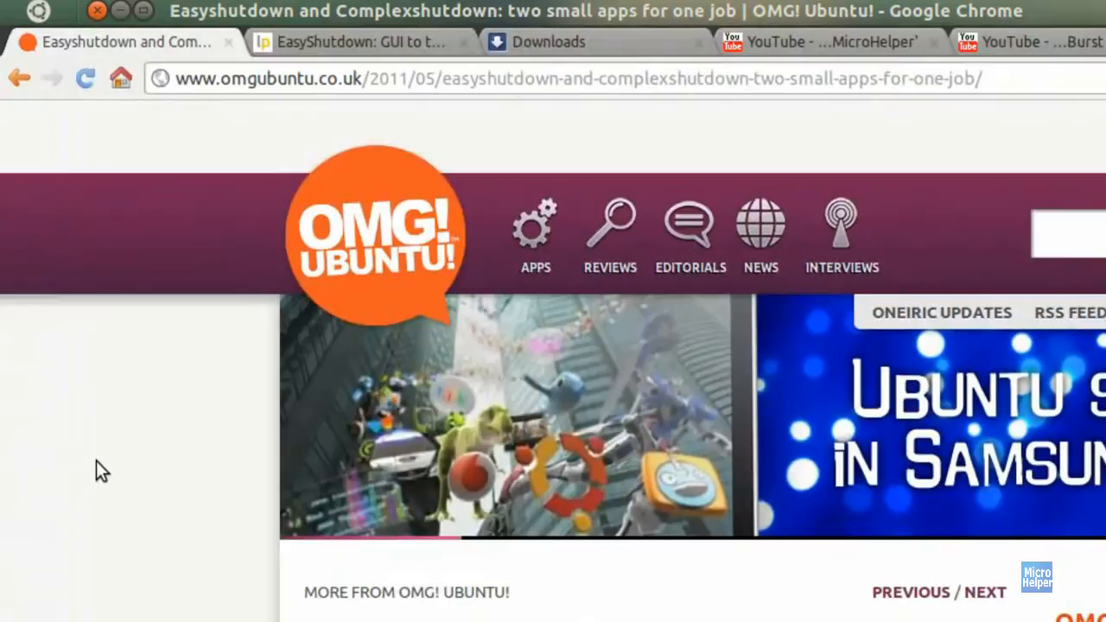
pyautogui.moveTo(164, 250)
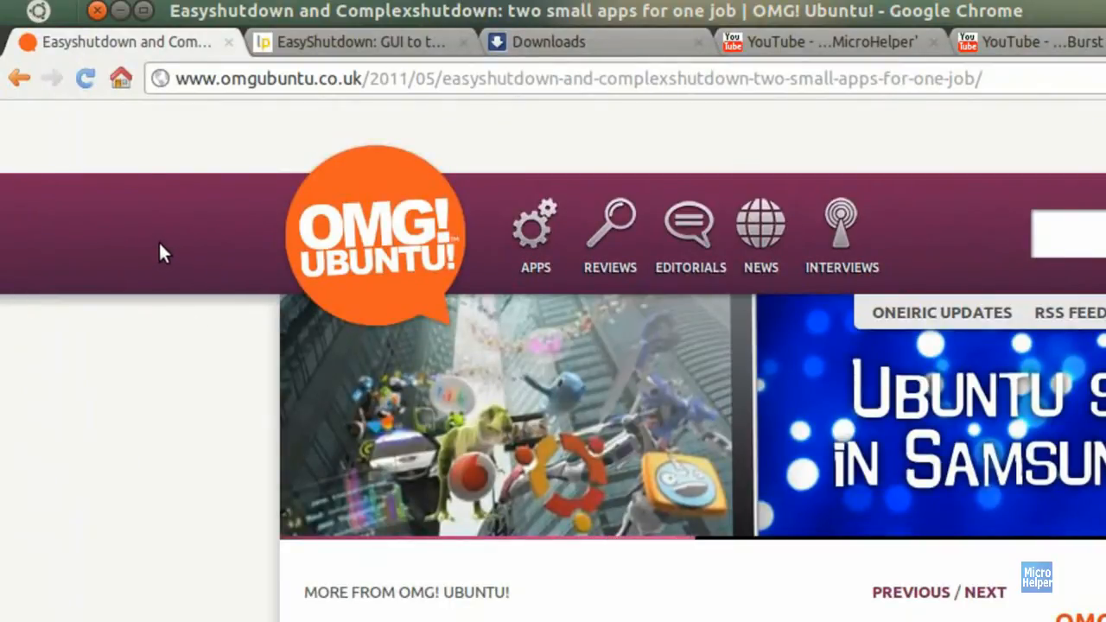
pyautogui.scroll(-3)
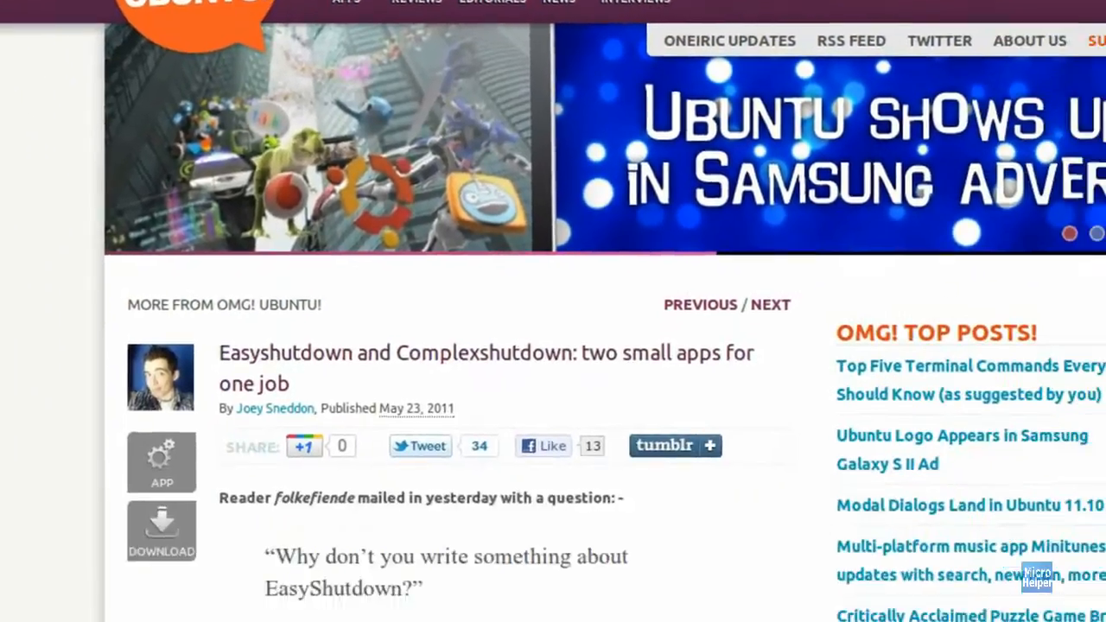
pyautogui.scroll(-3)
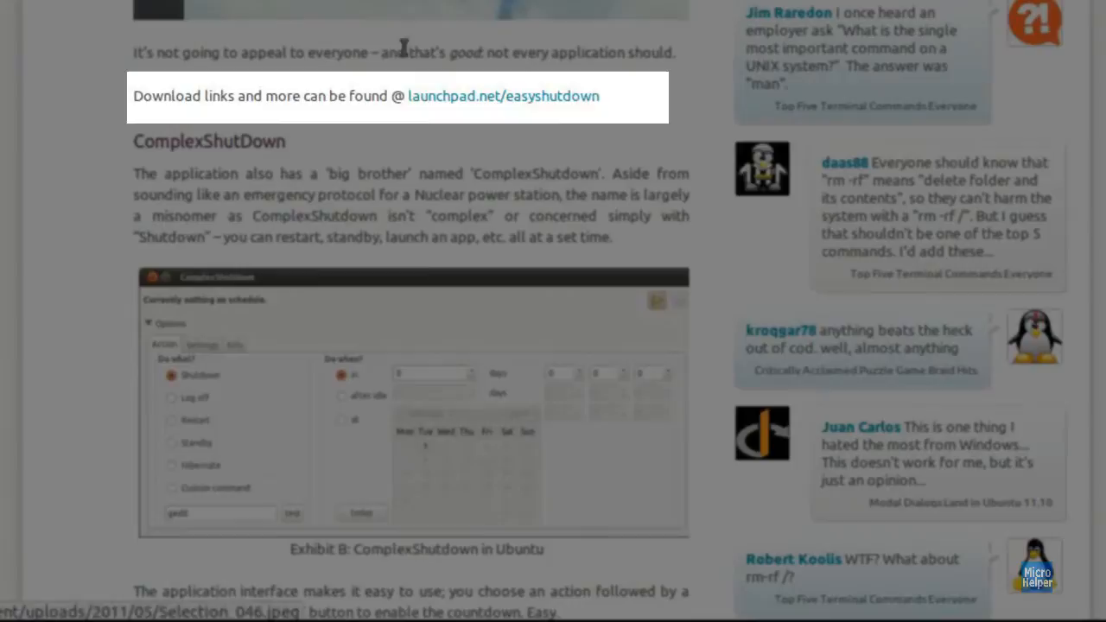
# Step: Go to the Launchpad EasyShutdown page and download easyshutdown_0.6_all.deb
pyautogui.click(502, 96)
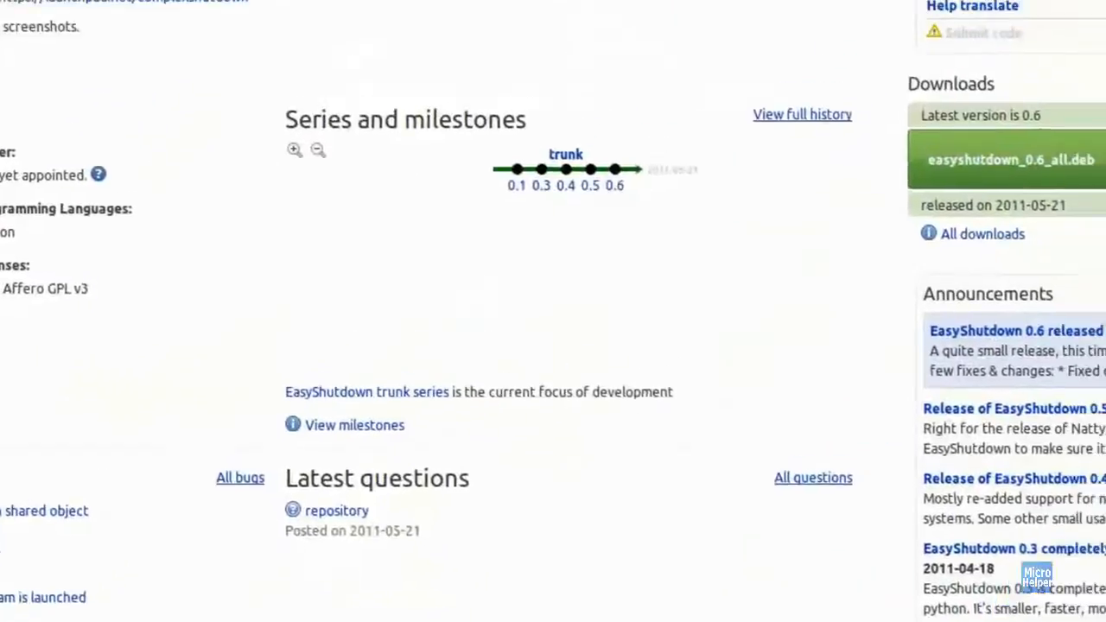
pyautogui.scroll(-3)
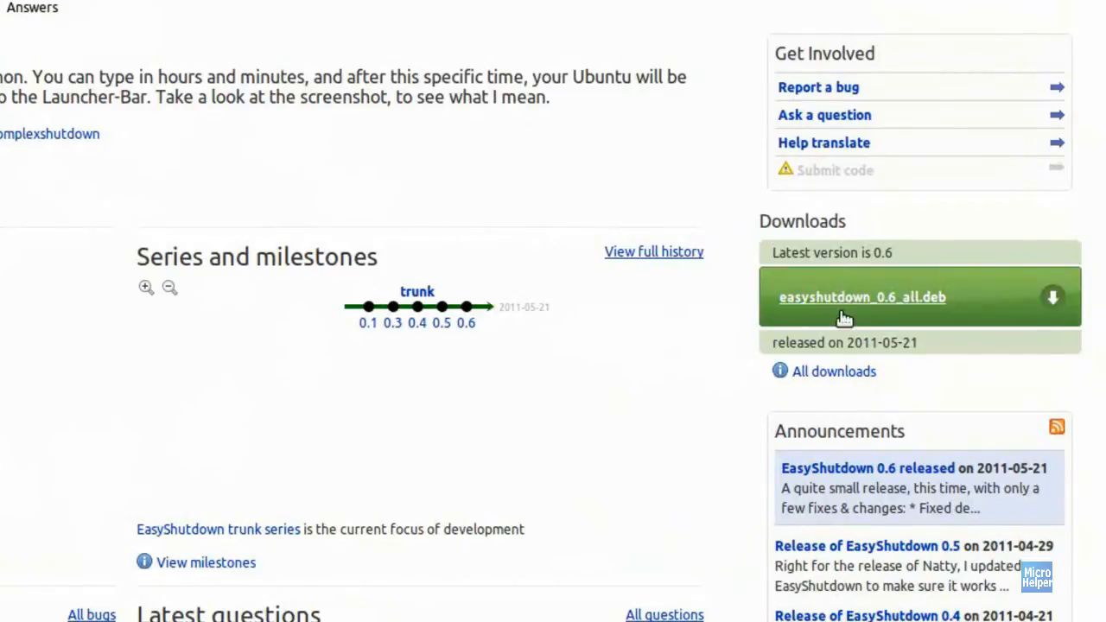
pyautogui.moveTo(881, 314)
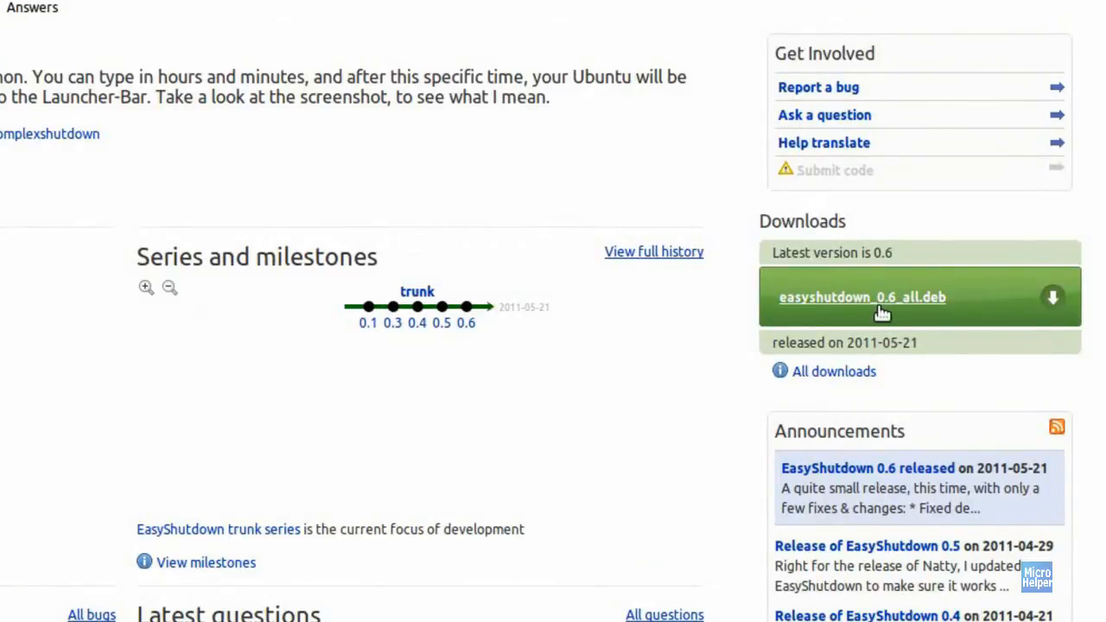
pyautogui.click(863, 296)
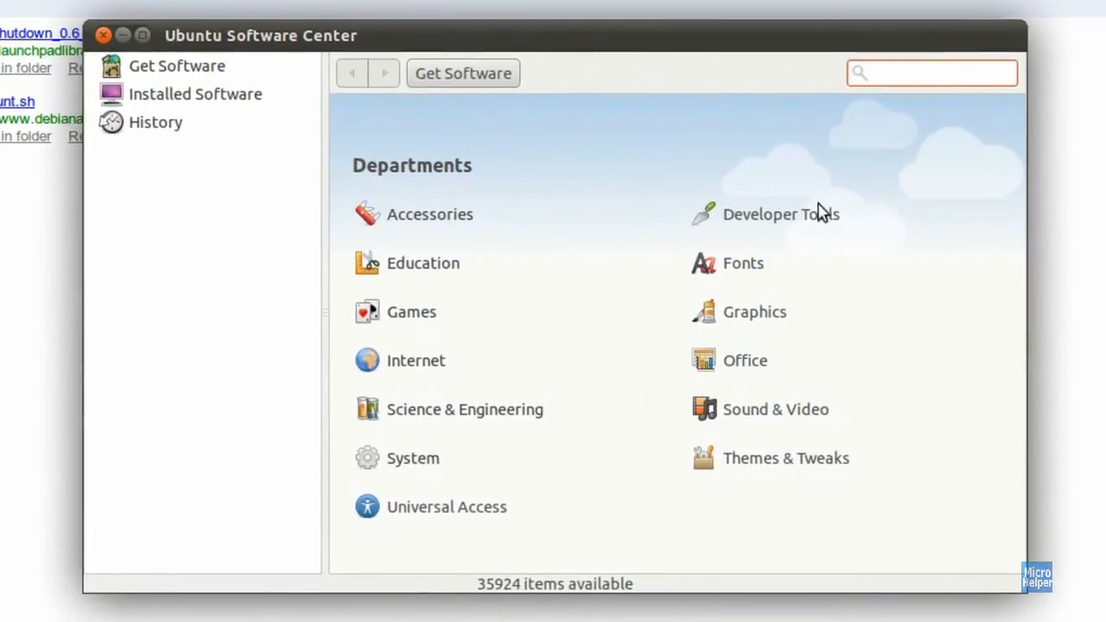
pyautogui.moveTo(961, 227)
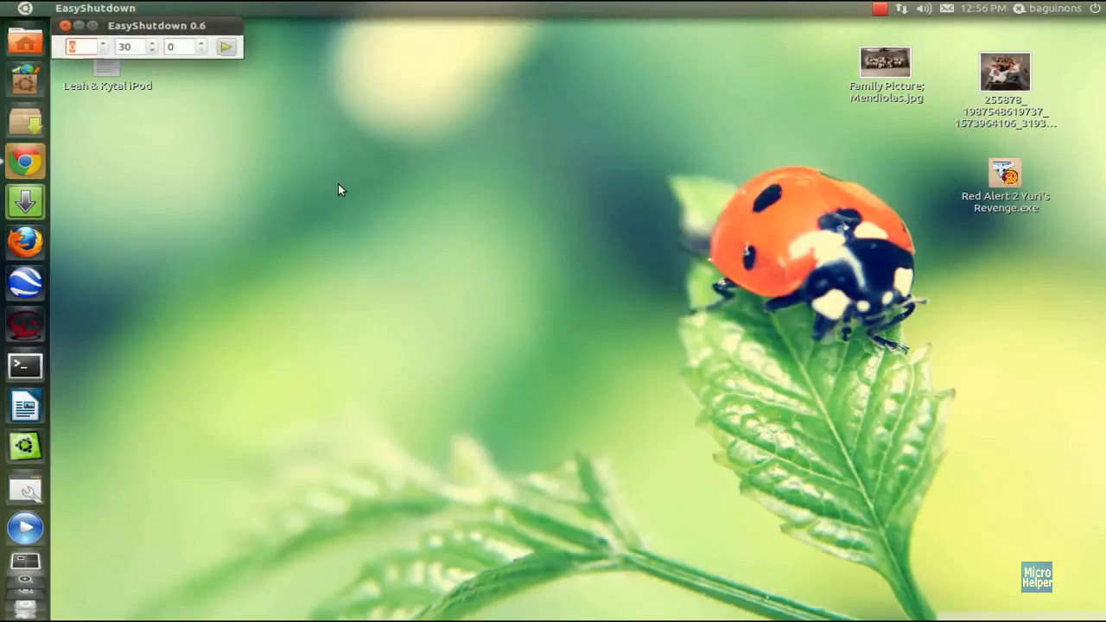
# Step: Start a 120min shutdown countdown from the launcher presets, then stop it
pyautogui.rightClick(25, 201)
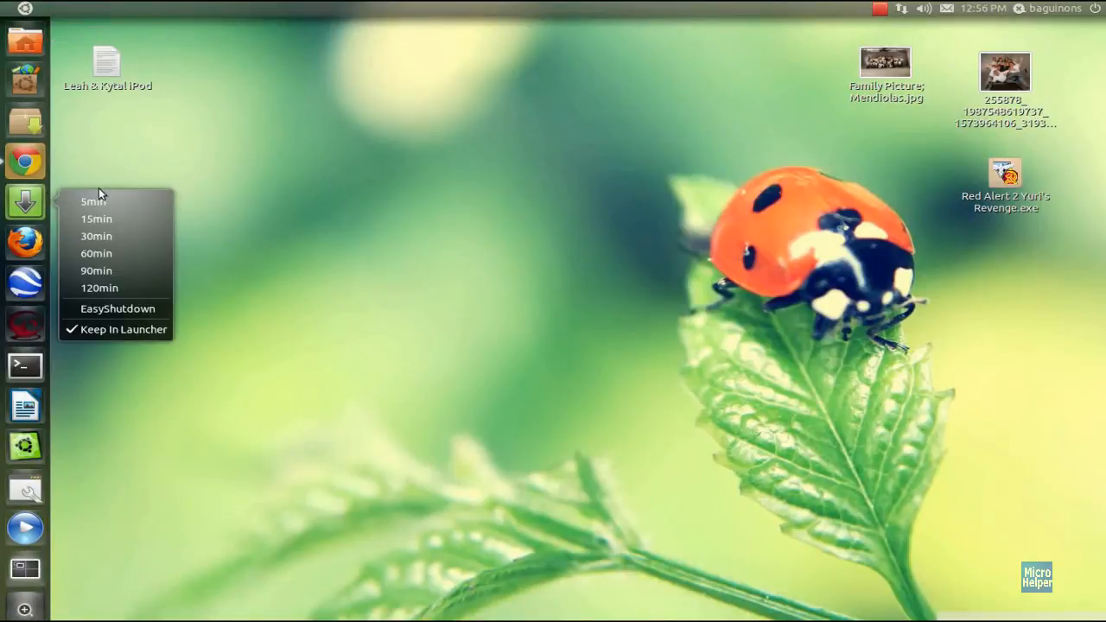
pyautogui.click(117, 308)
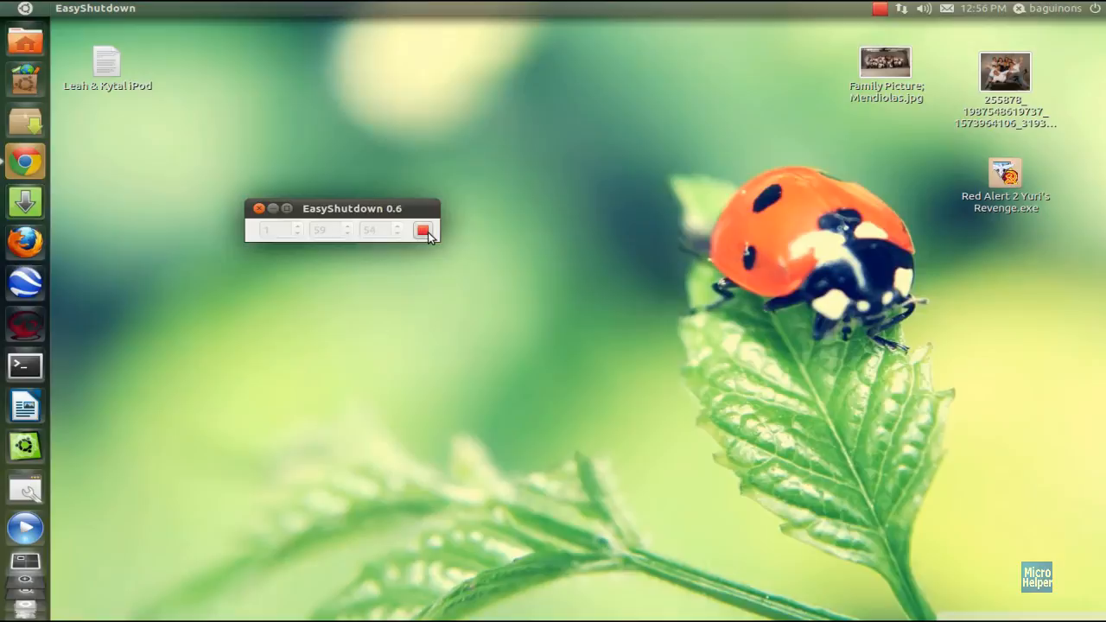
pyautogui.click(422, 230)
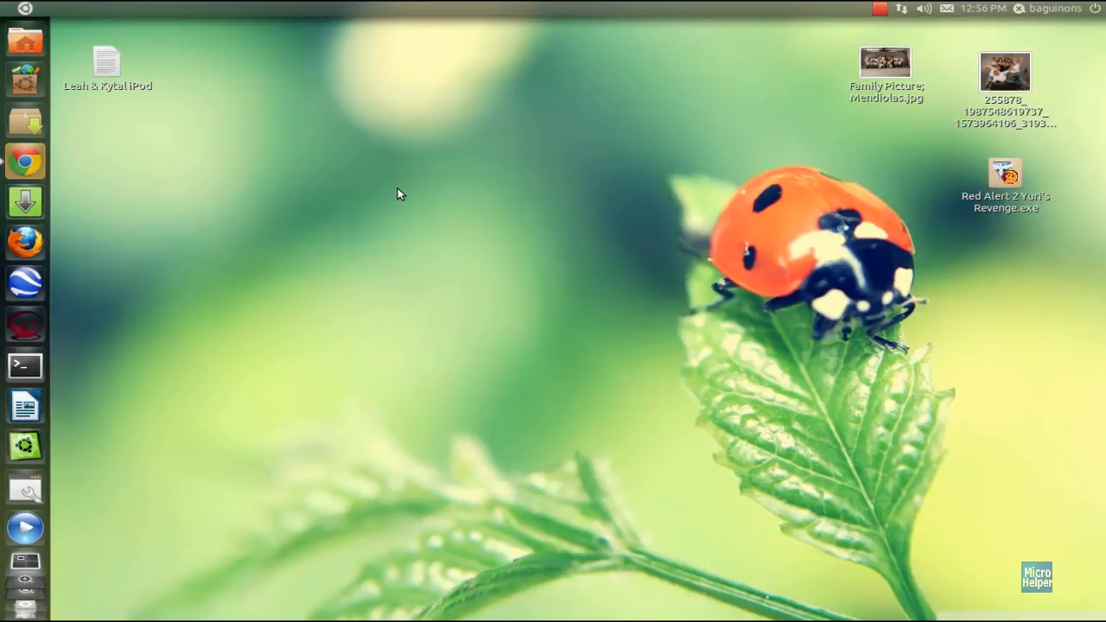
pyautogui.moveTo(389, 187)
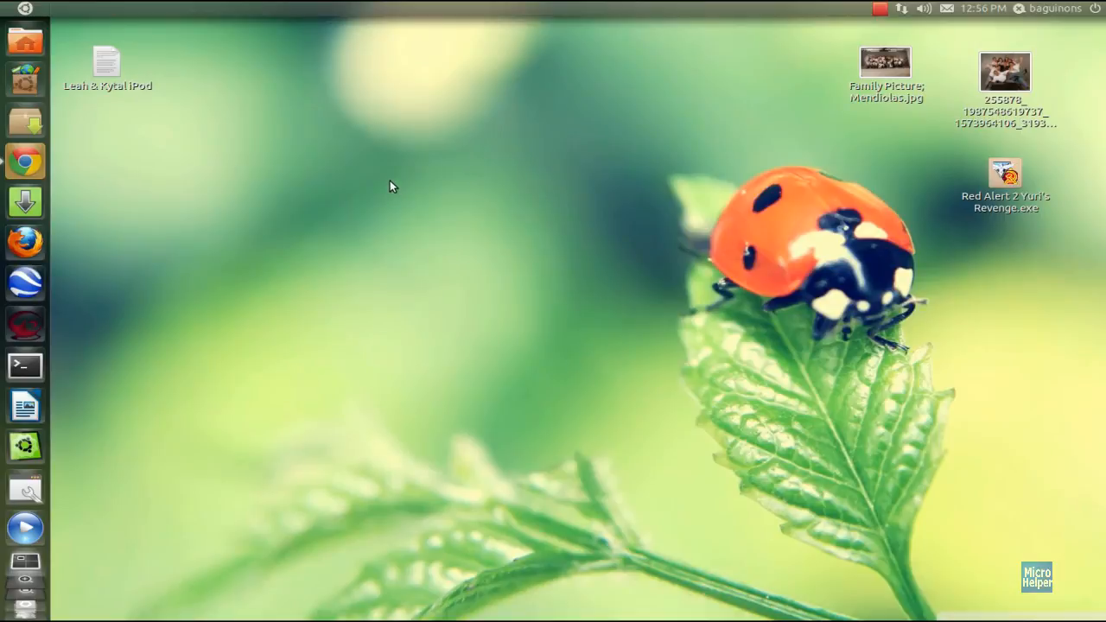
pyautogui.moveTo(602, 188)
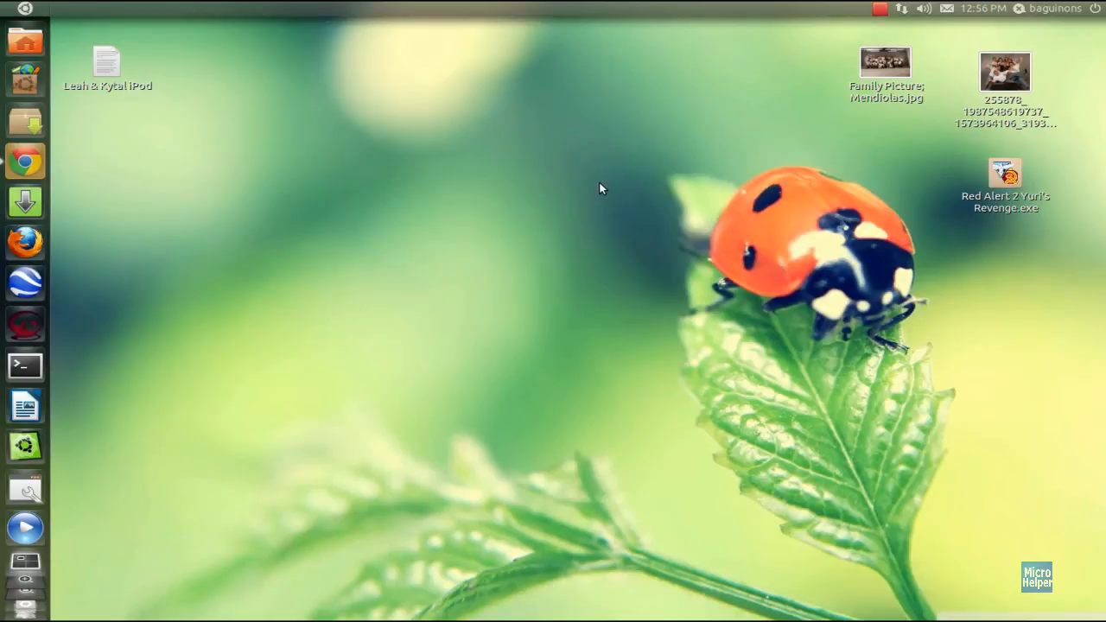